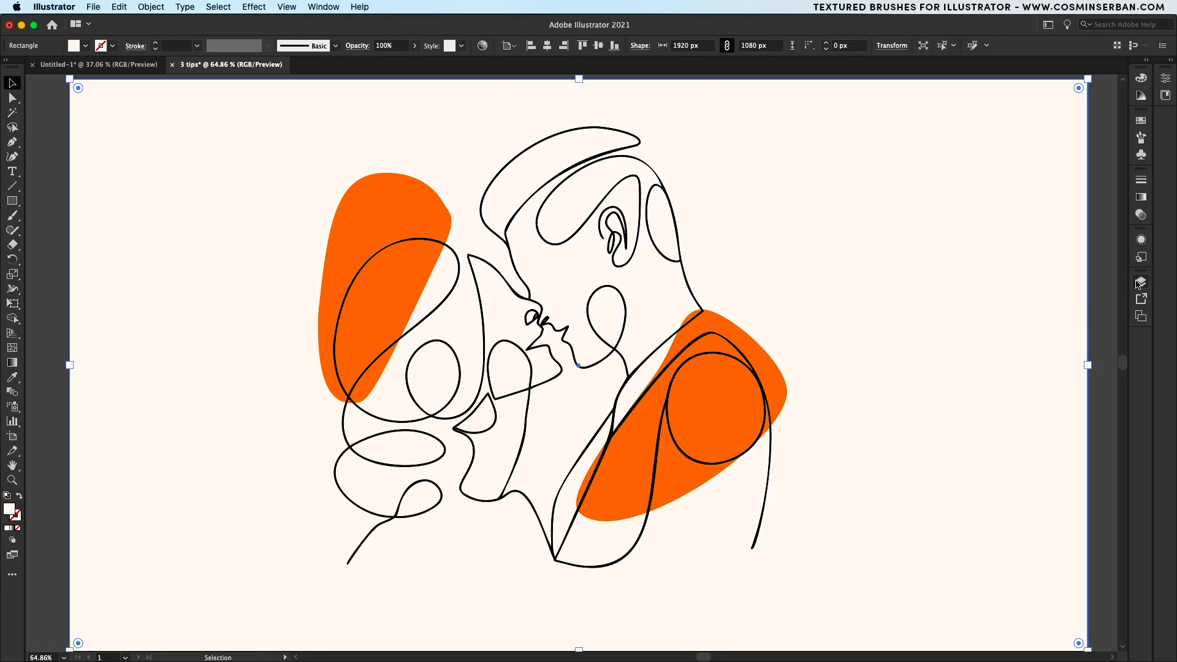
# - Lock the selected line drawing with Cmd+2 and check it in the Layers panel
pyautogui.click(1142, 282)
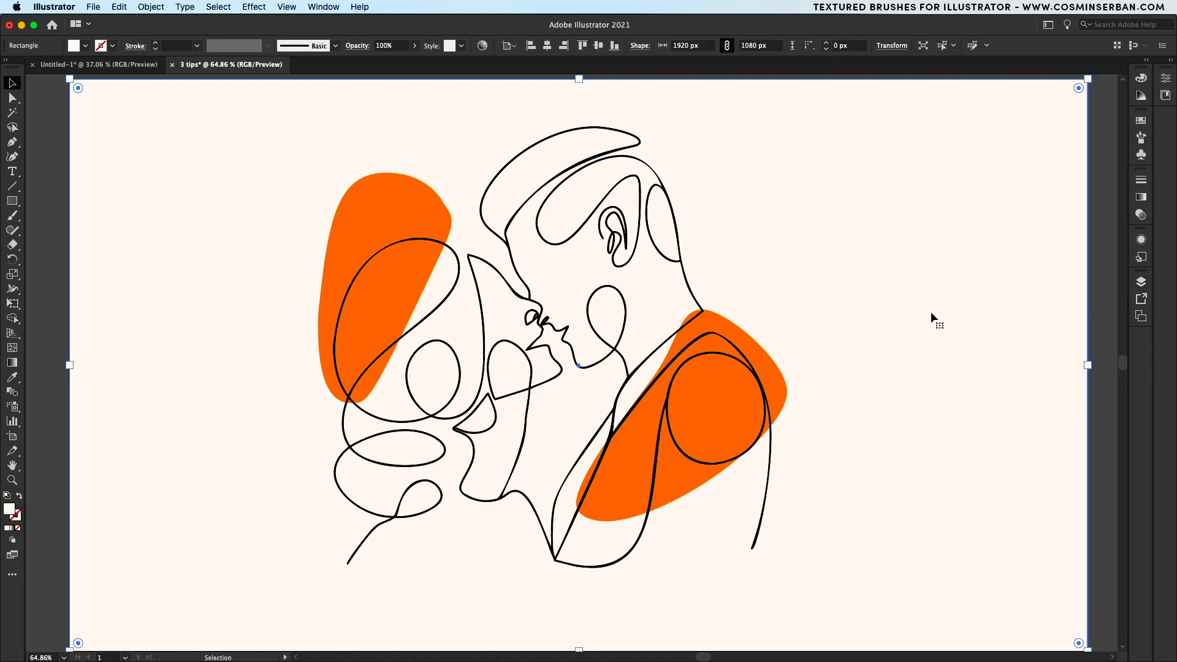
pyautogui.press('cmd+2')
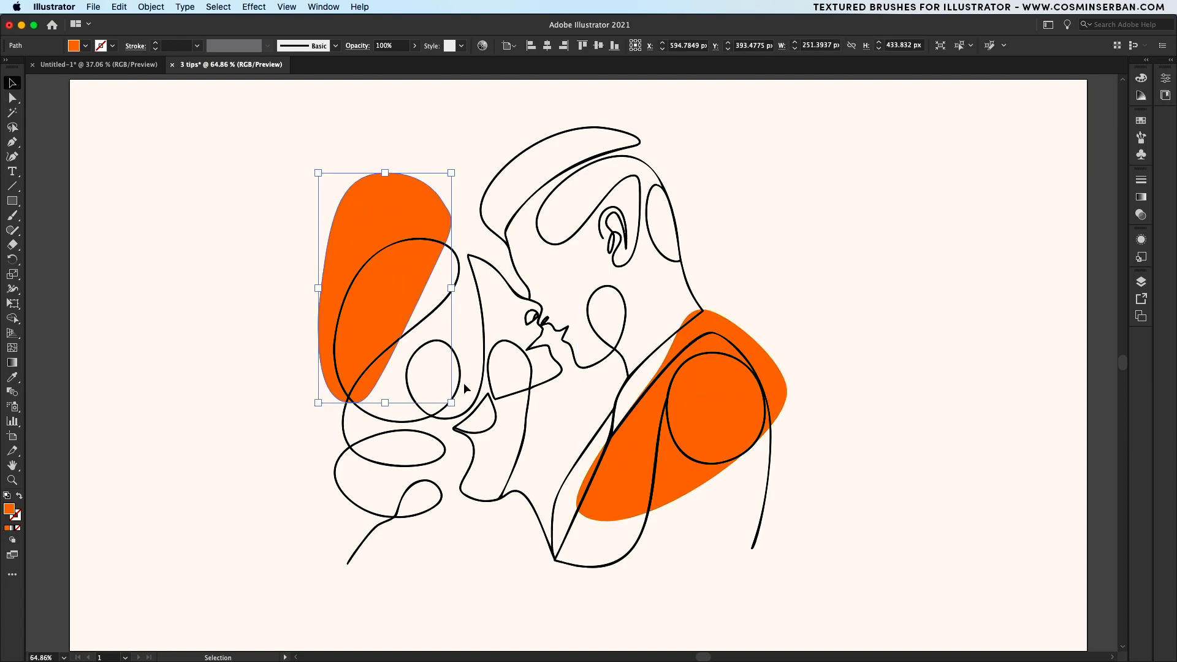
pyautogui.click(626, 308)
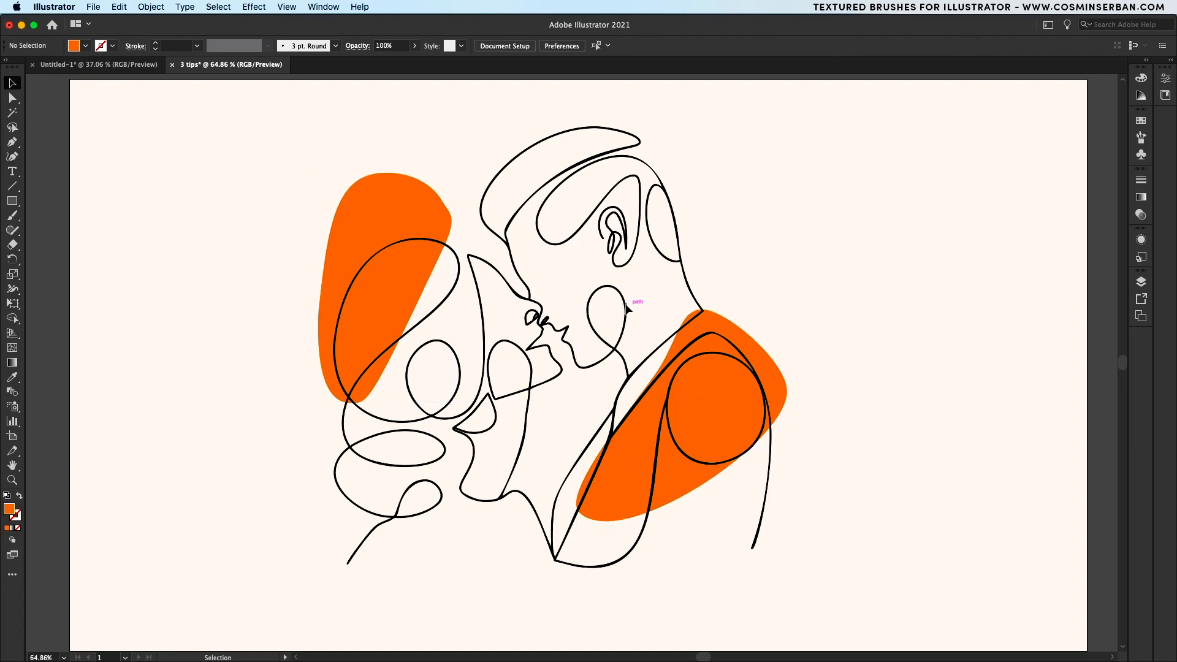
pyautogui.click(1141, 283)
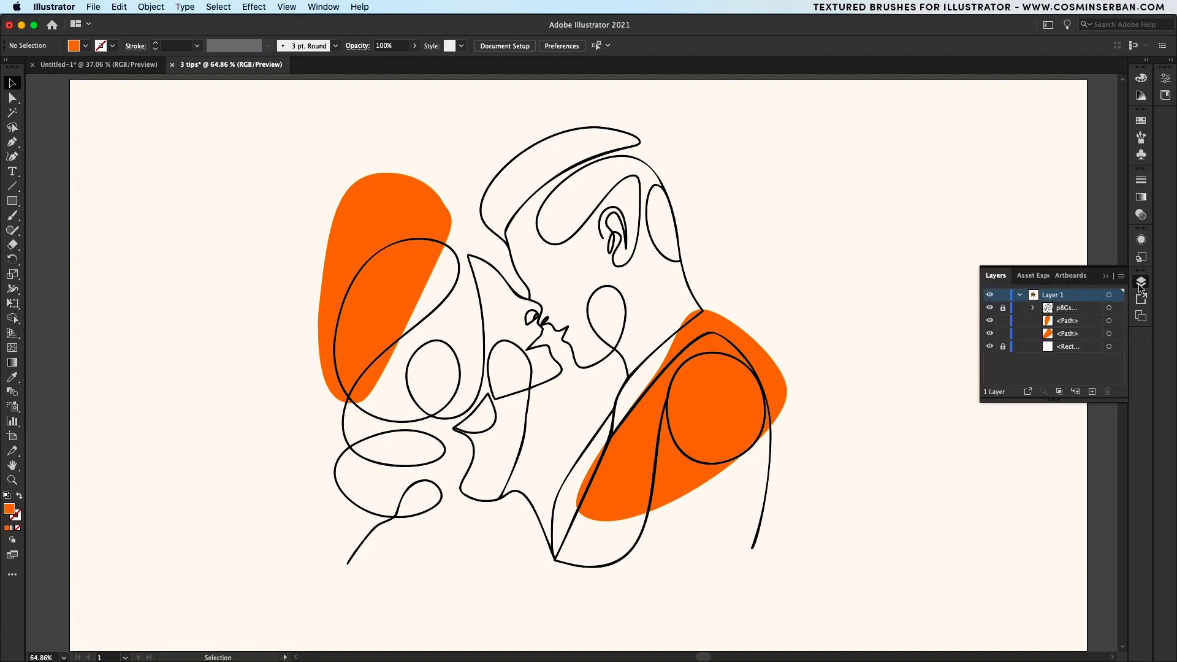
pyautogui.click(1140, 282)
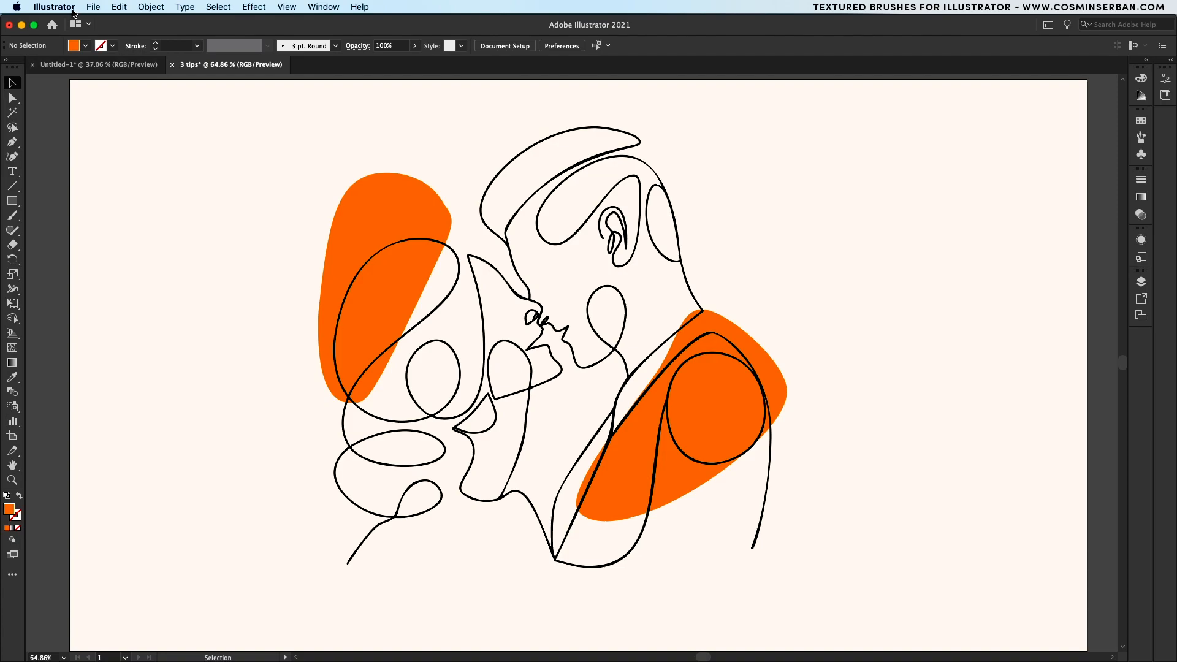
# - Enable 'Select and Unlock objects on canvas' in Selection & Anchor Display preferences
pyautogui.click(53, 7)
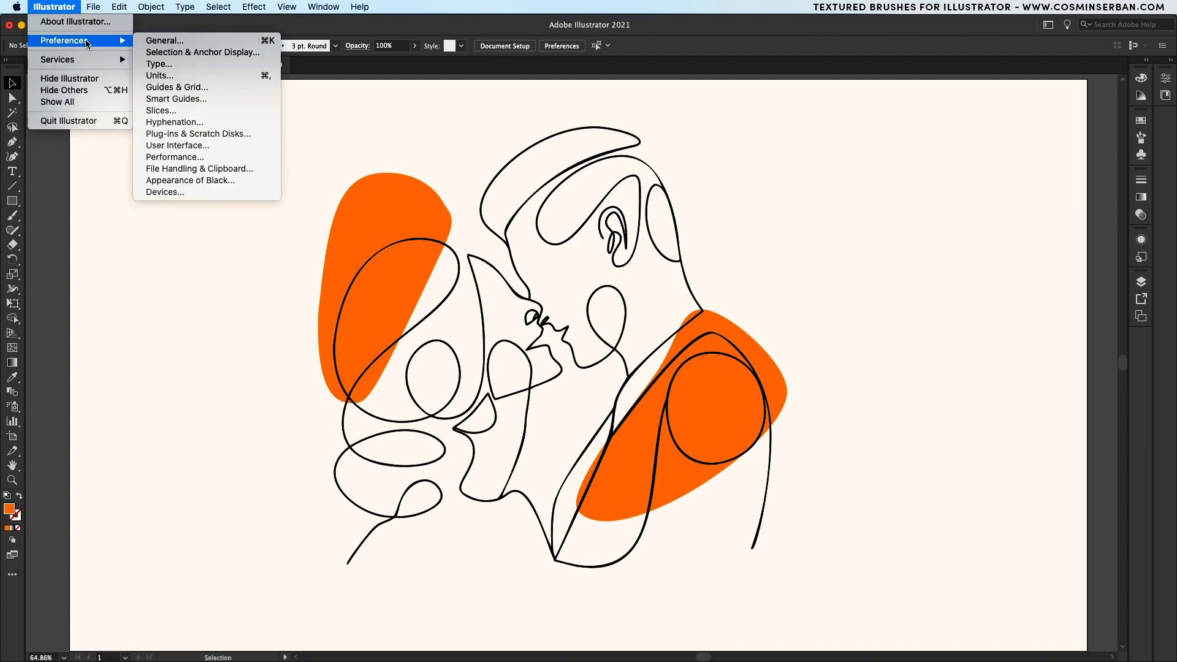
pyautogui.click(203, 51)
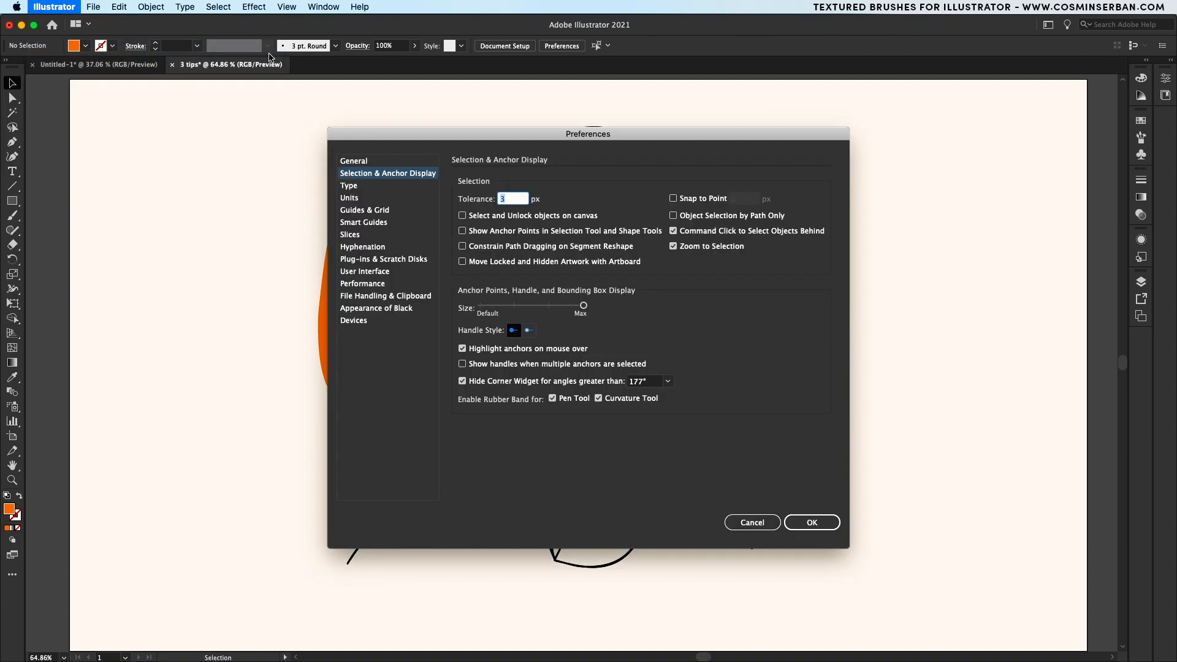
pyautogui.click(462, 216)
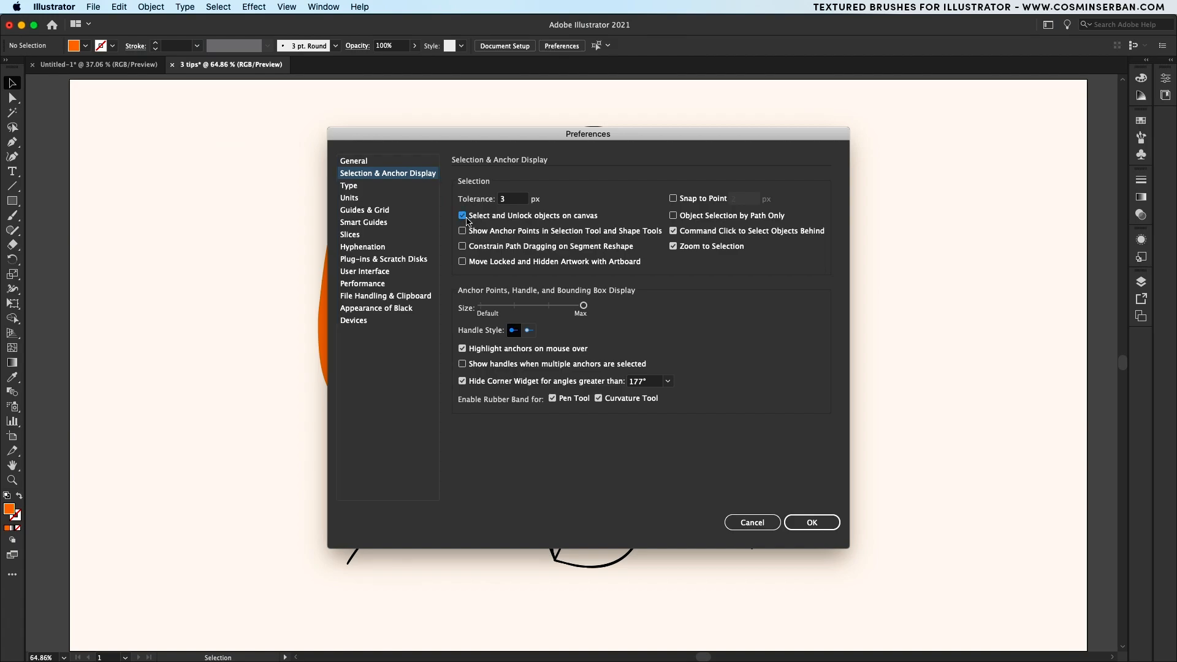
pyautogui.moveTo(788, 509)
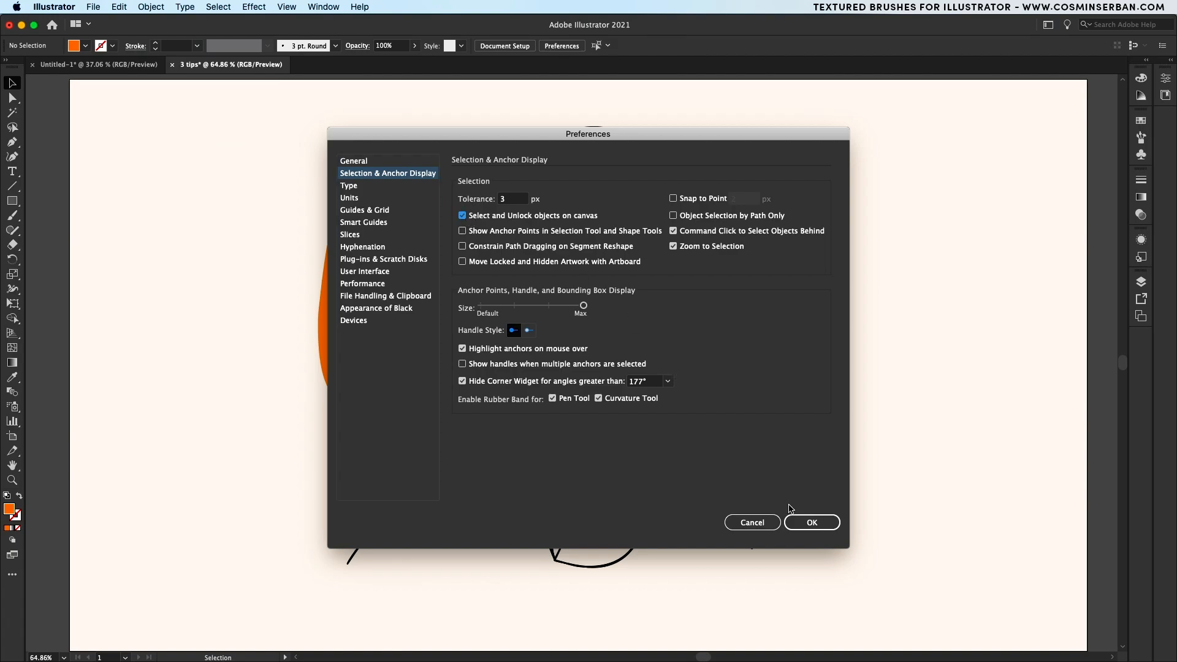
pyautogui.click(812, 522)
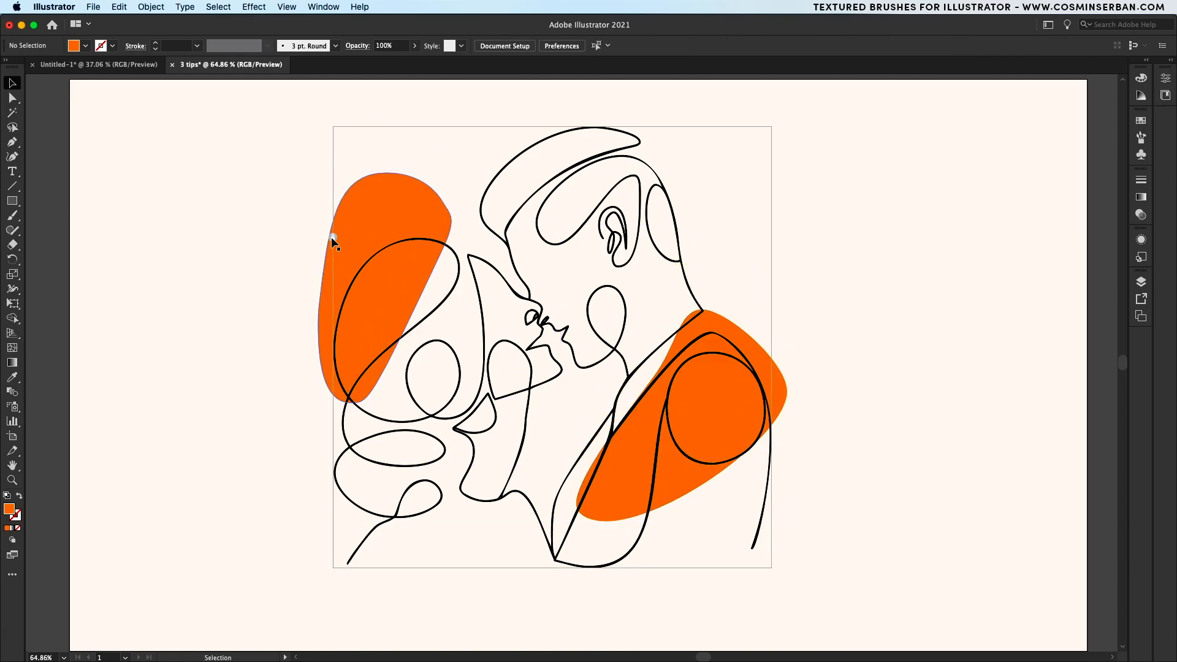
# - Unlock the line drawing via its canvas lock icon, then undo the nudge
pyautogui.click(483, 268)
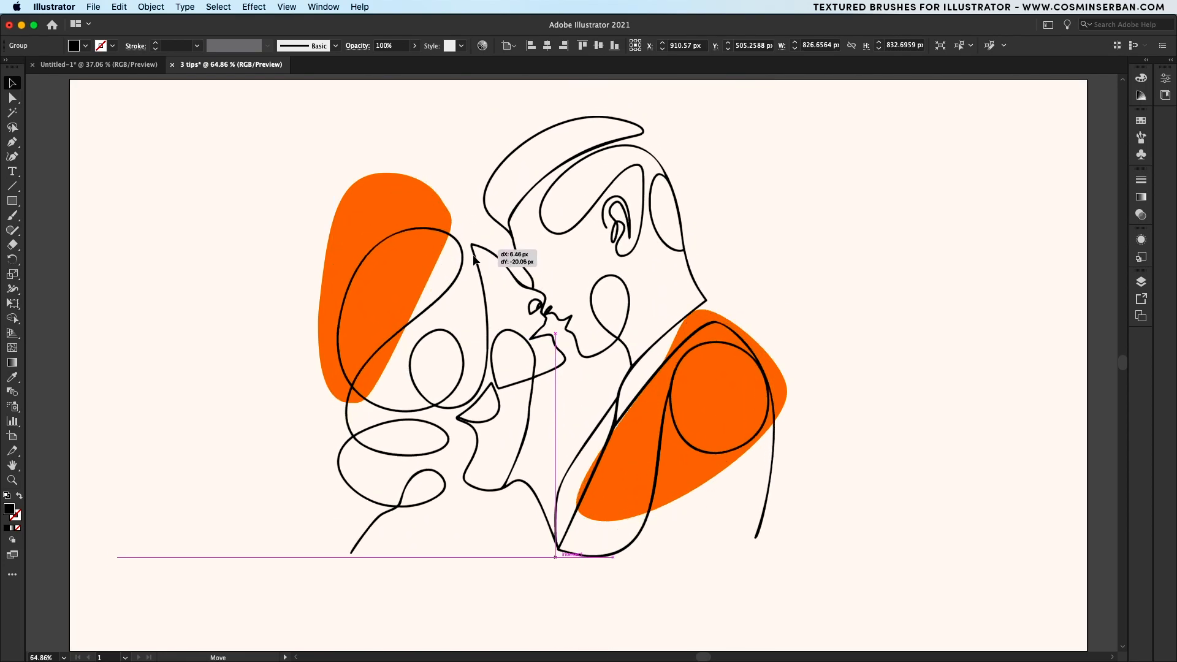
pyautogui.press('cmd+z')
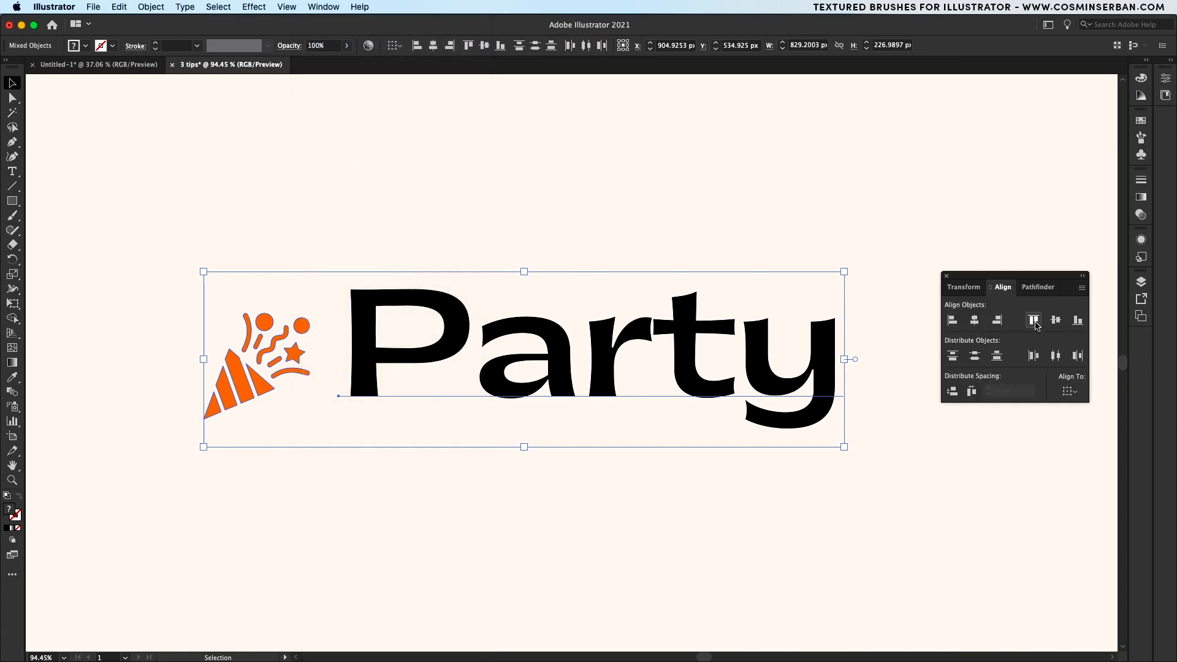
# - Align the party-popper icon to the top, then the bottom, of the word Party
pyautogui.click(1033, 320)
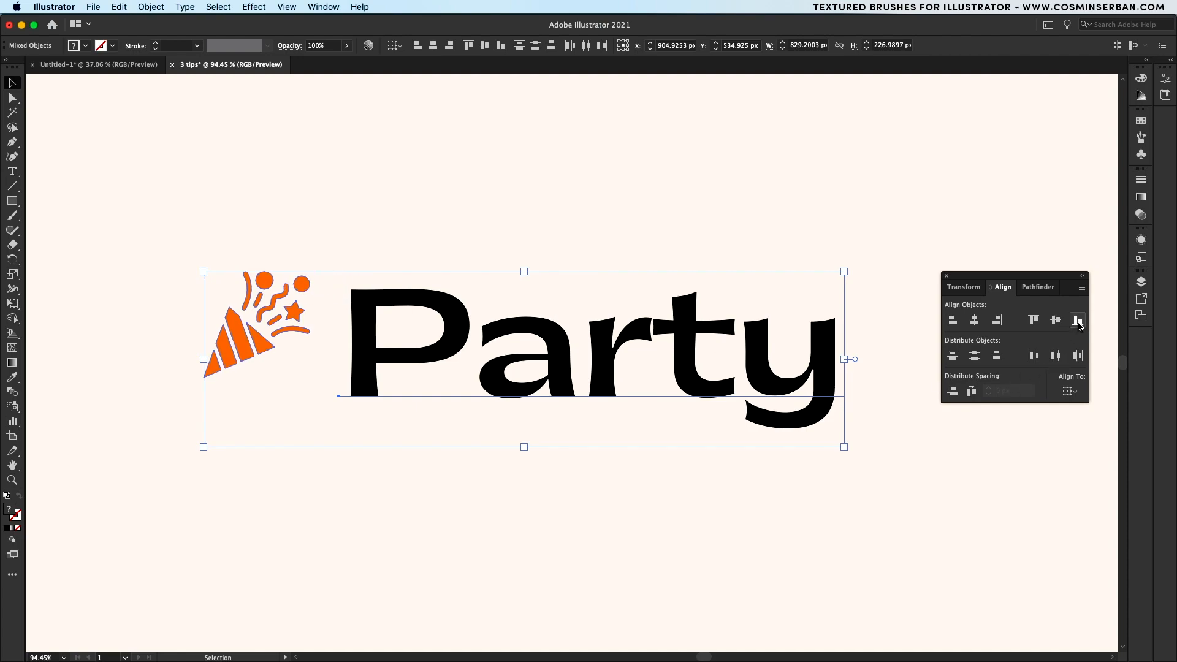
pyautogui.click(1078, 319)
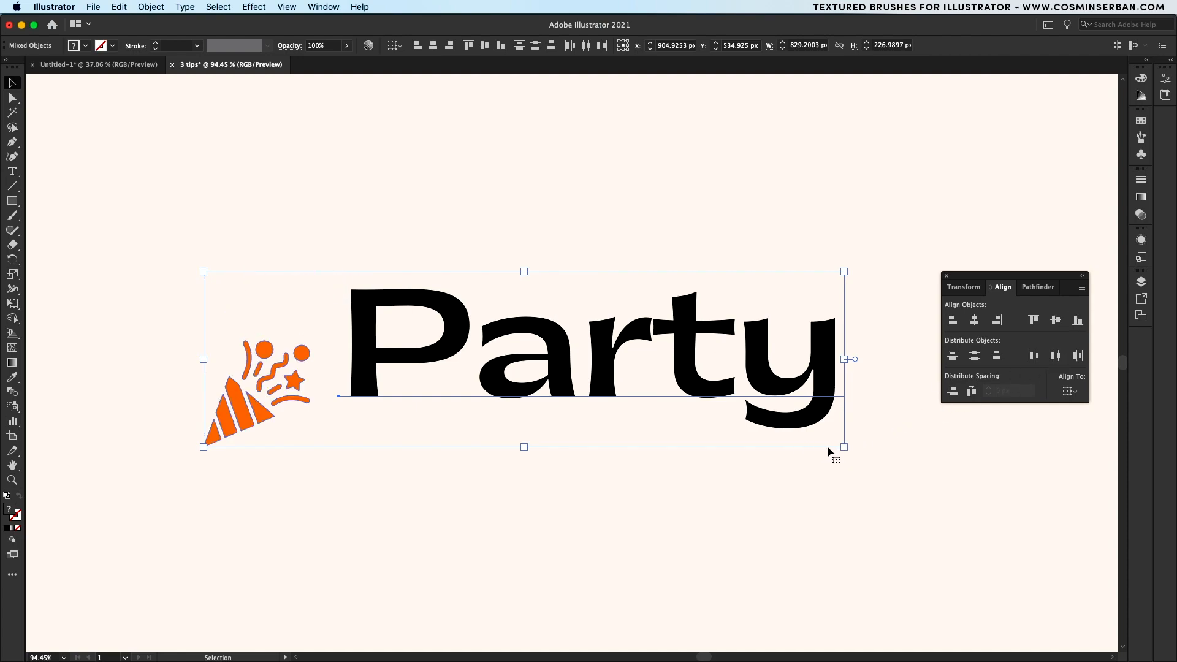
pyautogui.moveTo(754, 347)
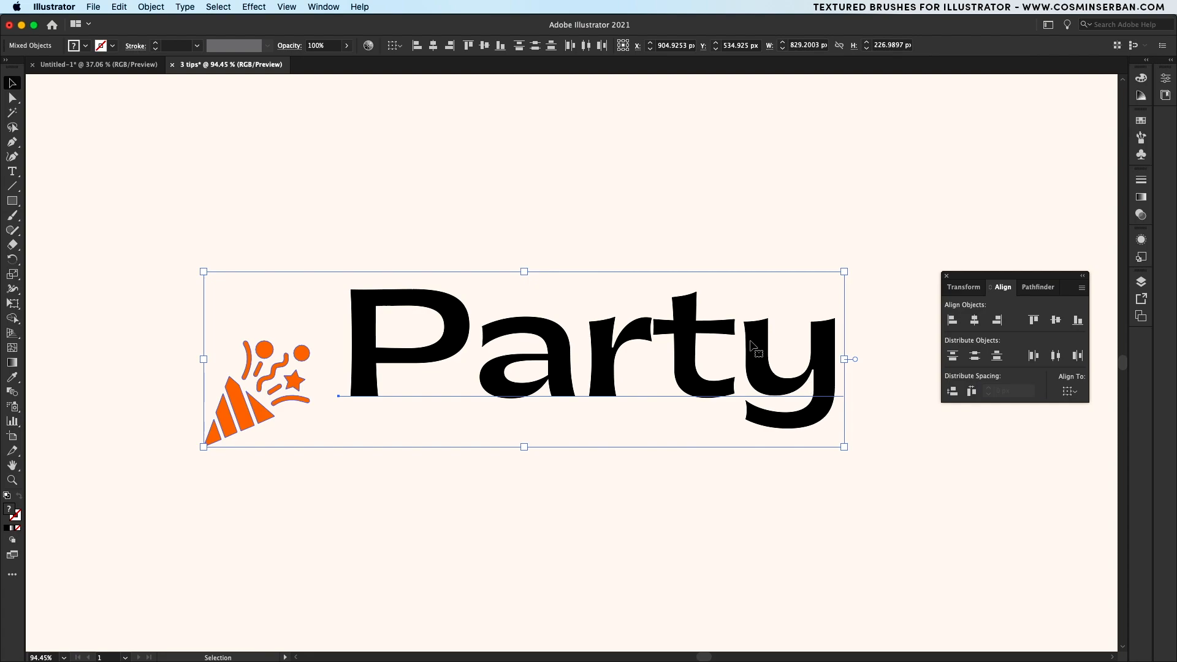
pyautogui.moveTo(856, 384)
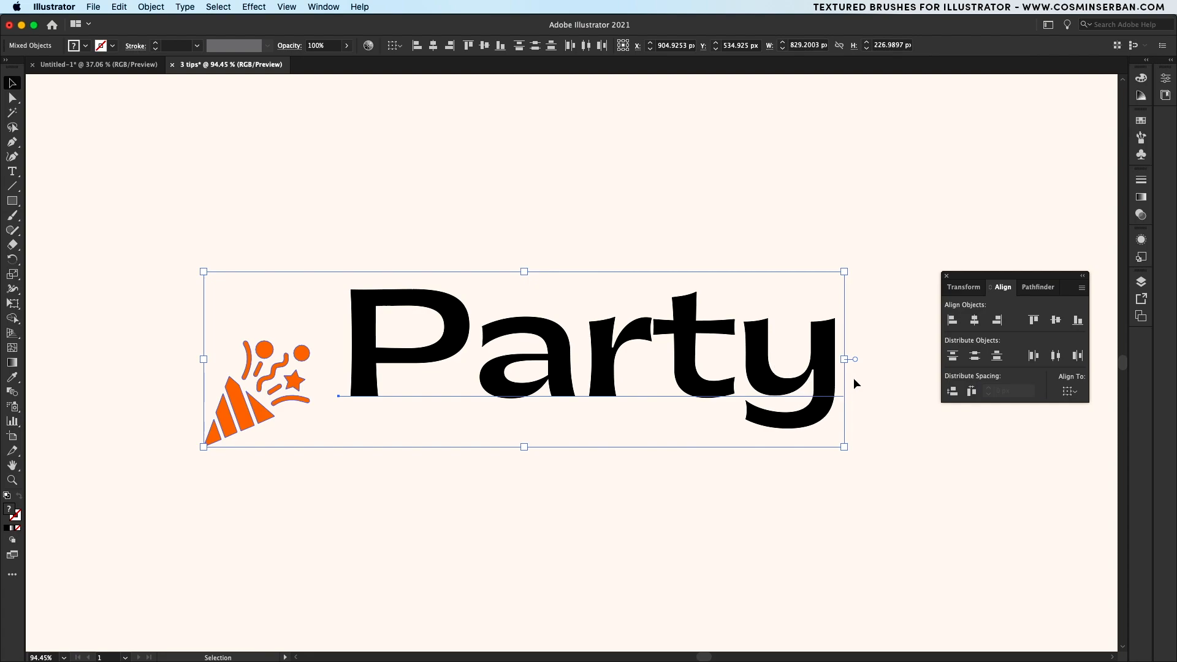
pyautogui.click(1081, 286)
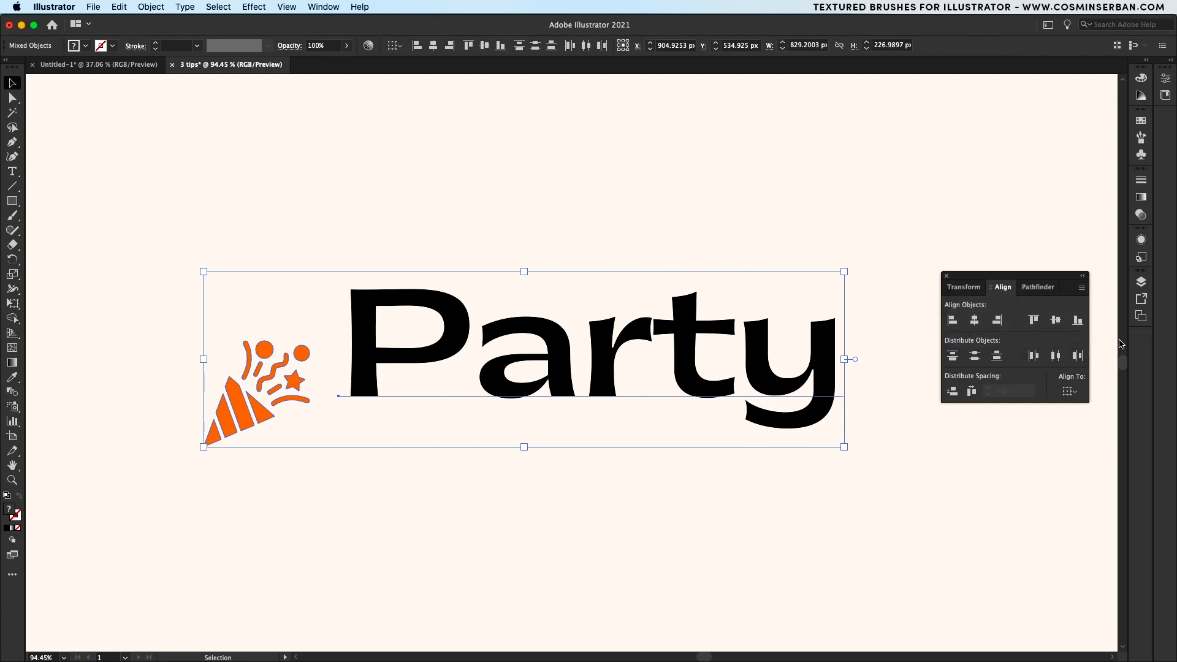
# - Re-align the icon so it ends level with the top of the Party text
pyautogui.click(1032, 320)
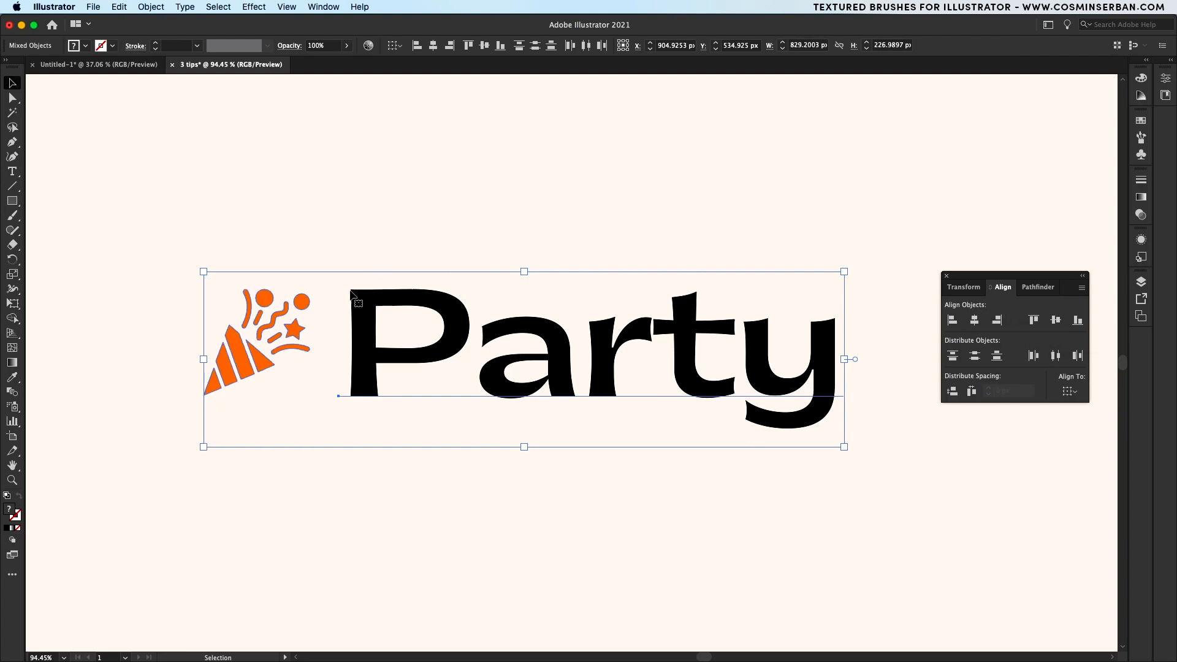
pyautogui.moveTo(1078, 342)
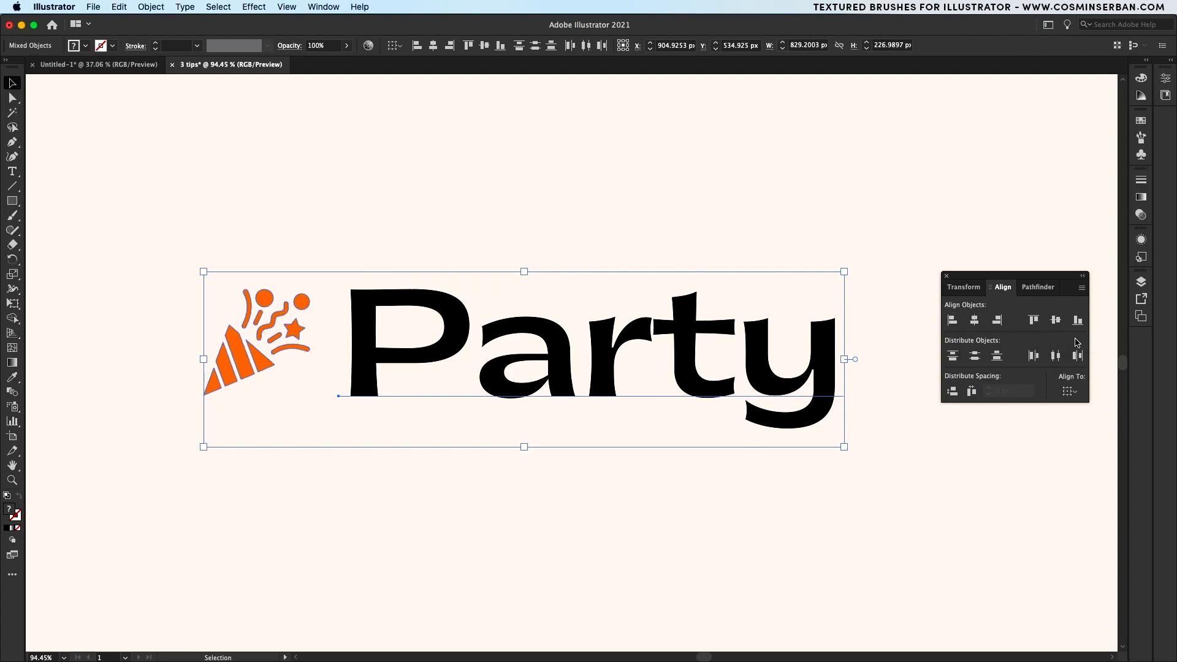
pyautogui.click(971, 390)
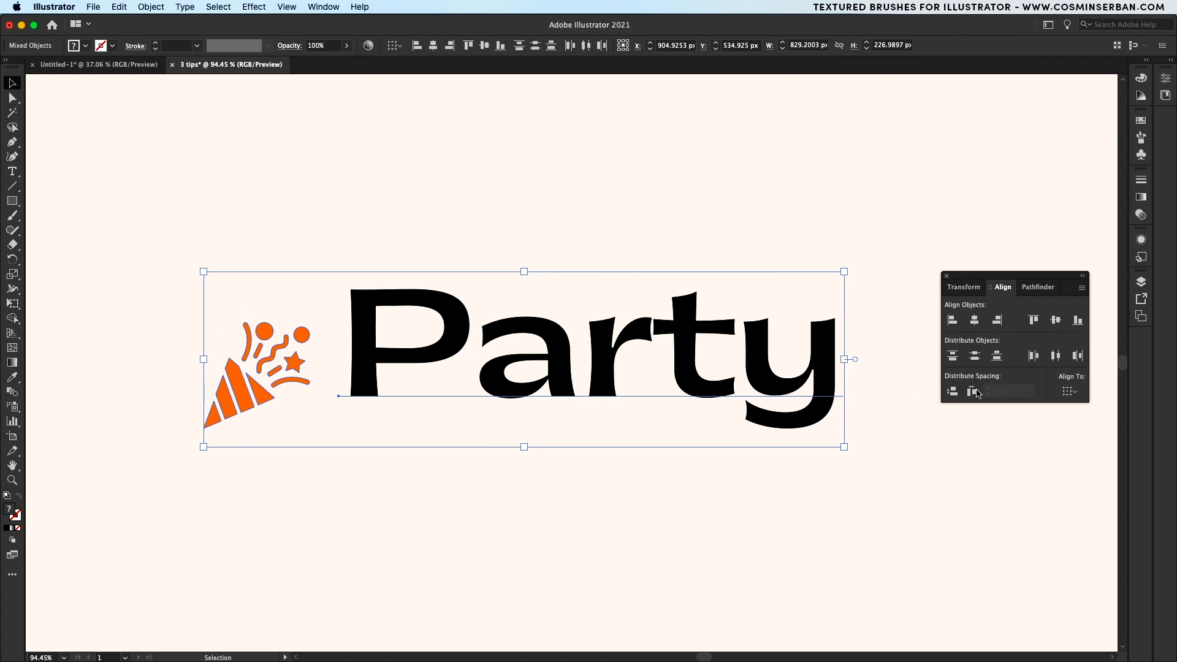
pyautogui.click(1055, 320)
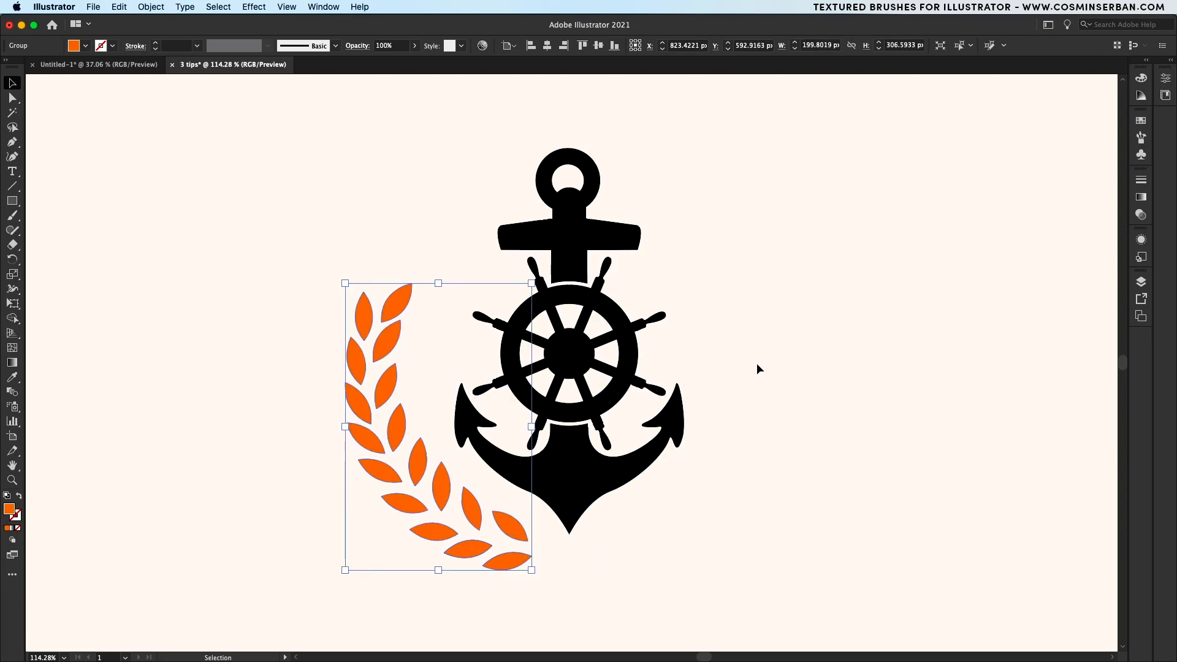
pyautogui.moveTo(514, 544)
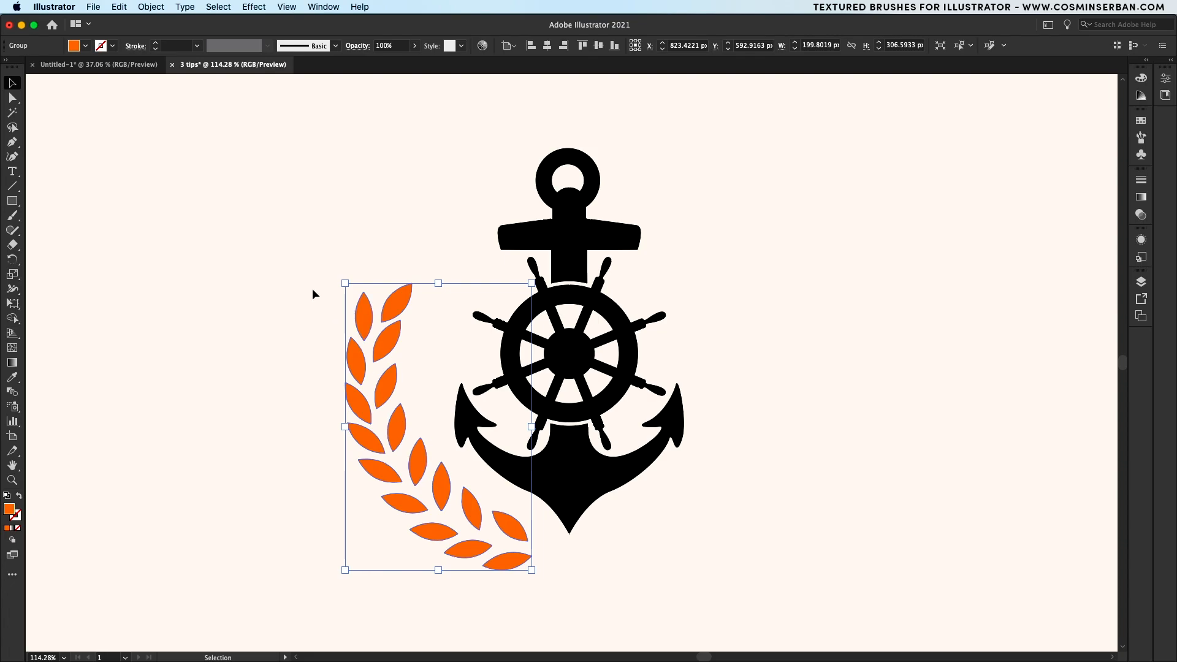
# - Apply Object > Repeat > Mirror to the laurel branch and select the original inside it
pyautogui.click(151, 7)
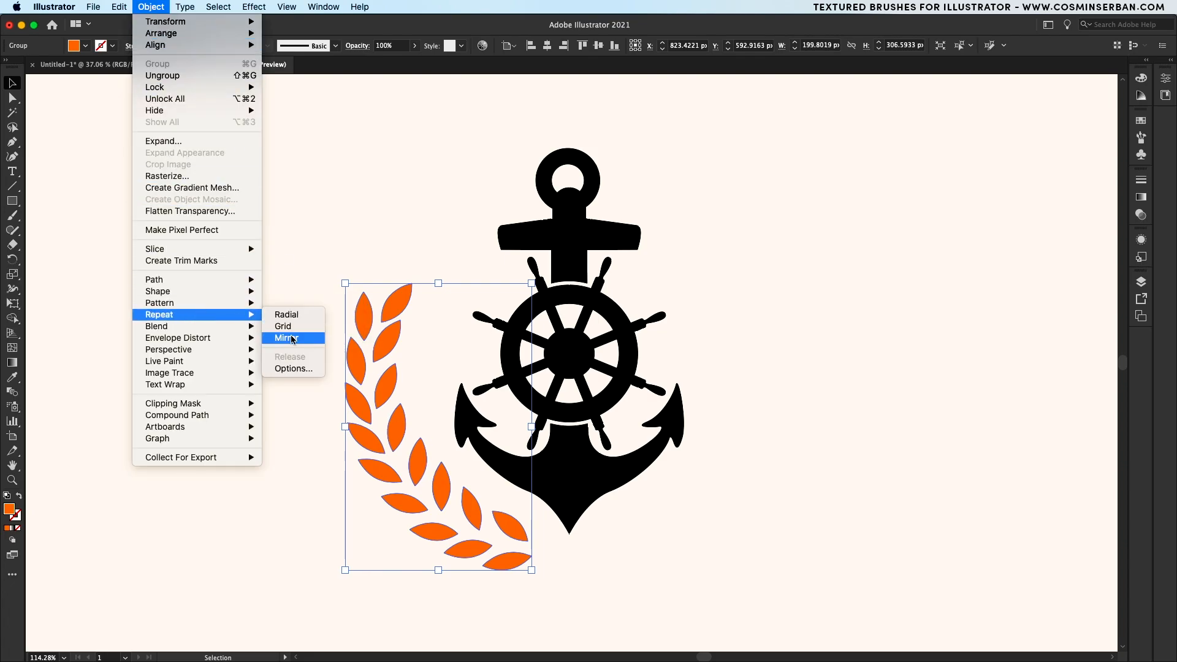
pyautogui.click(285, 337)
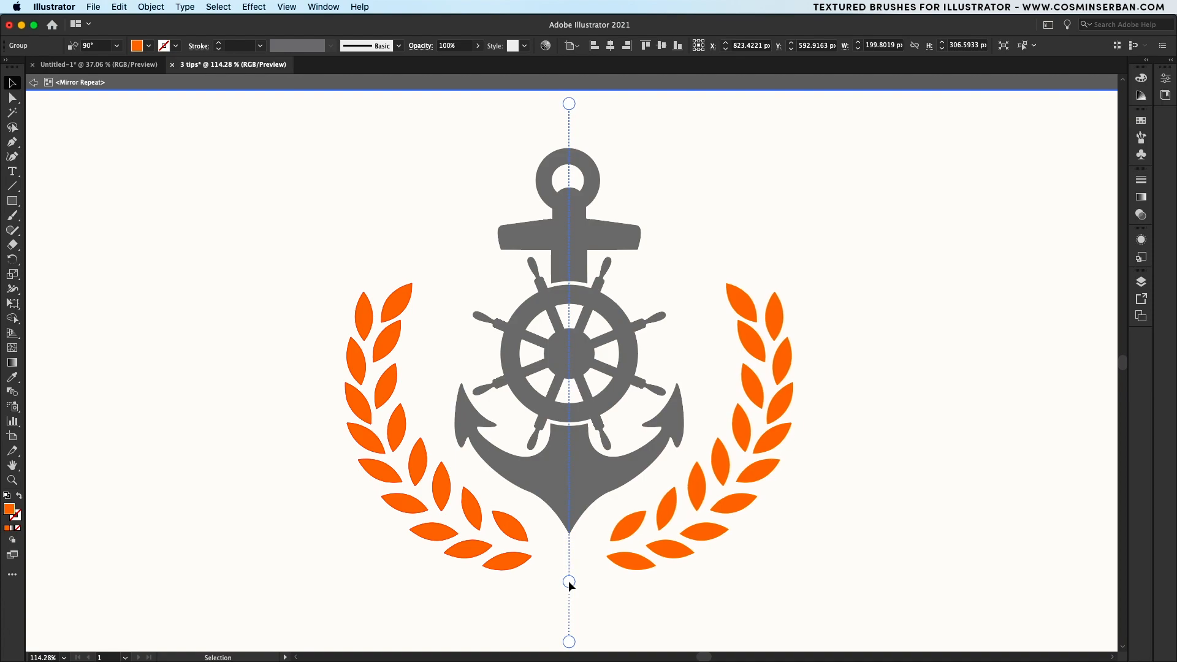
pyautogui.click(410, 413)
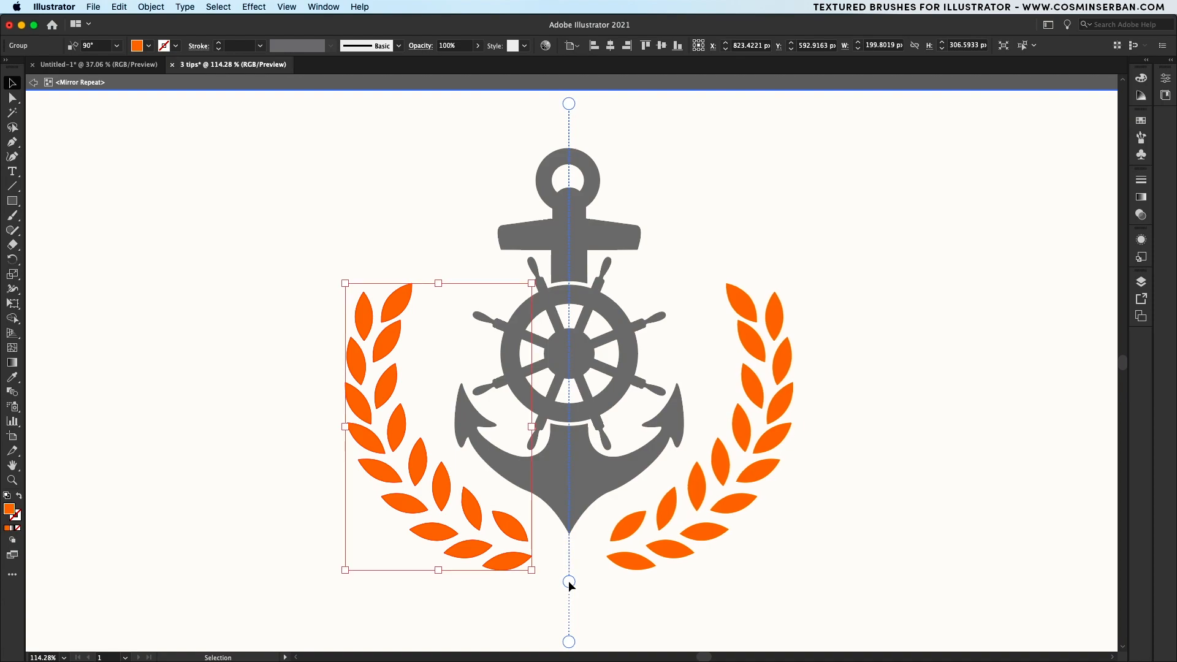
pyautogui.moveTo(563, 517)
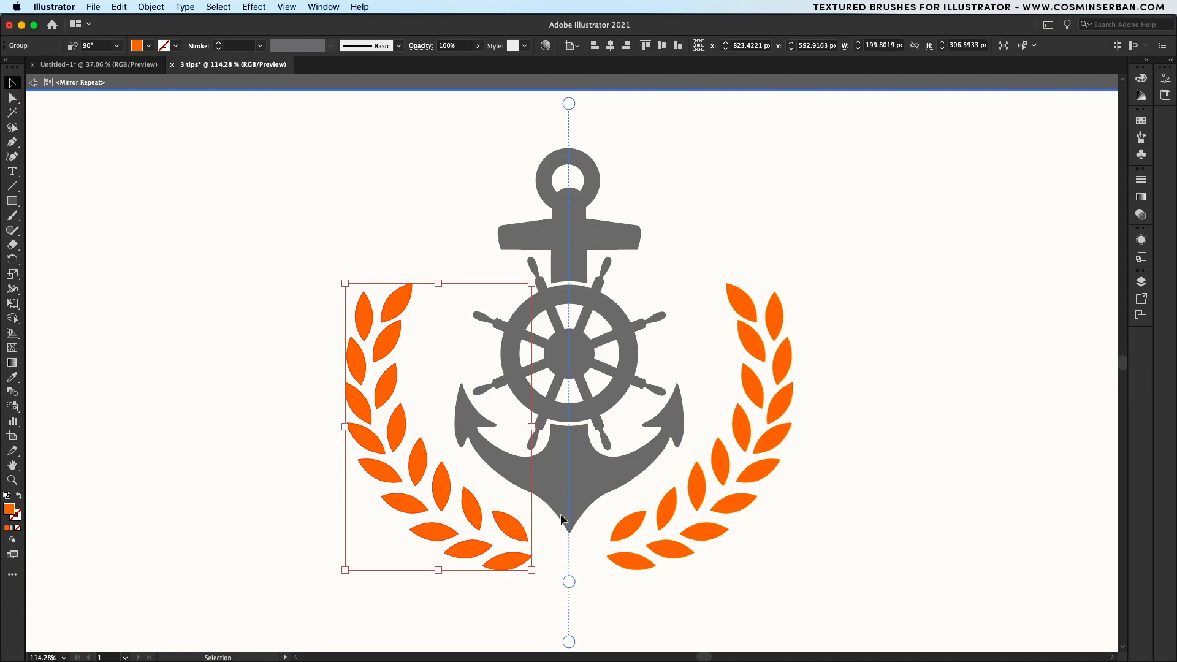
pyautogui.moveTo(342, 283)
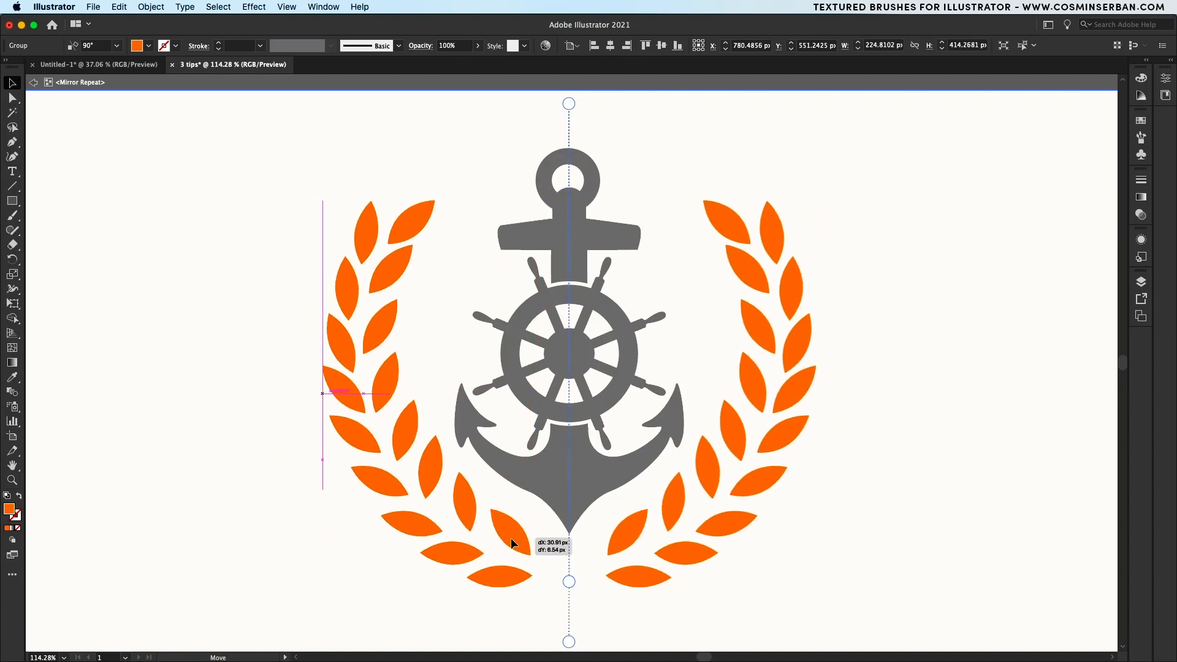
# - Place the enlarged branch beside the anchor and exit Mirror Repeat isolation mode
pyautogui.click(332, 501)
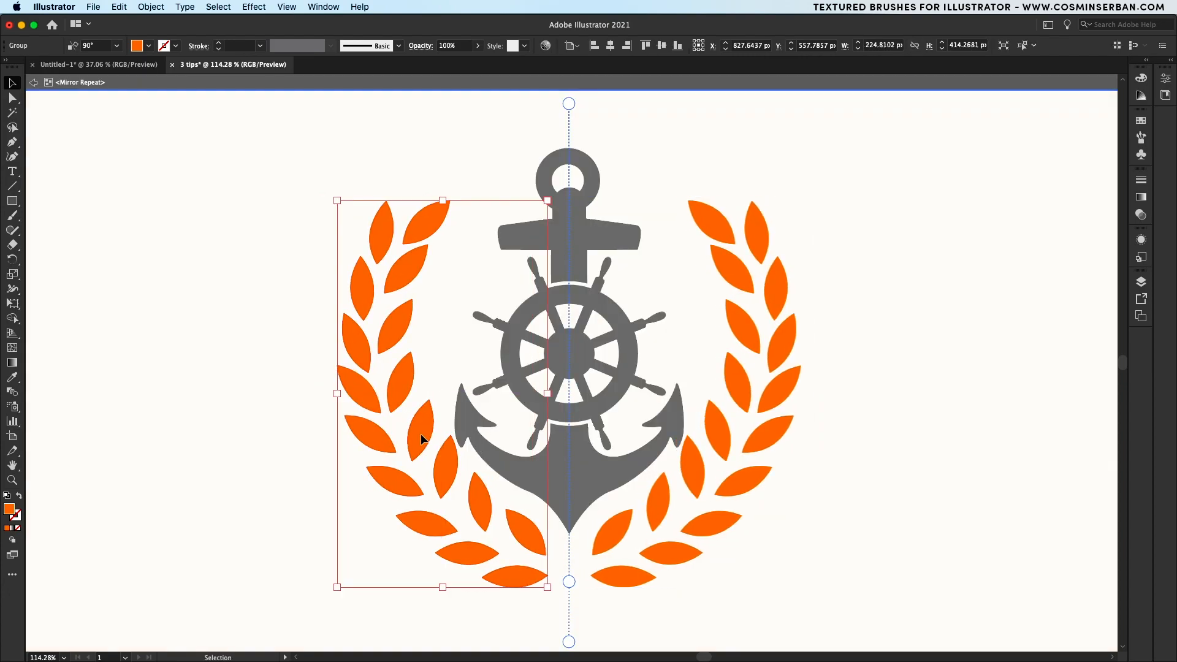
pyautogui.moveTo(396, 438)
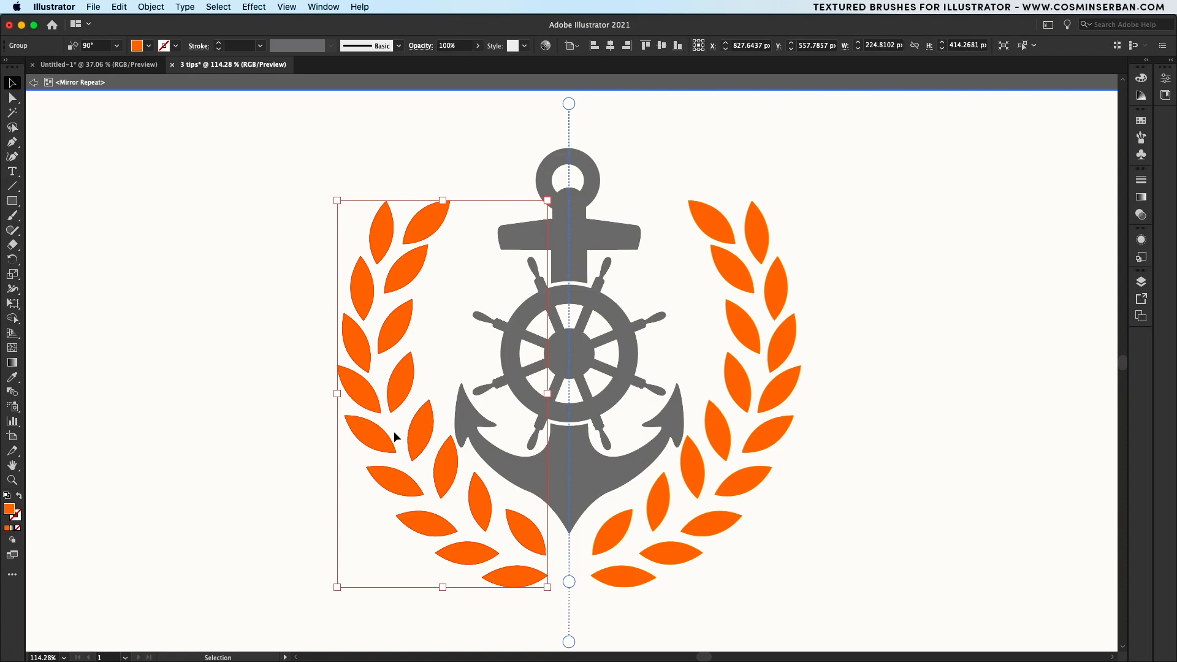
pyautogui.click(266, 425)
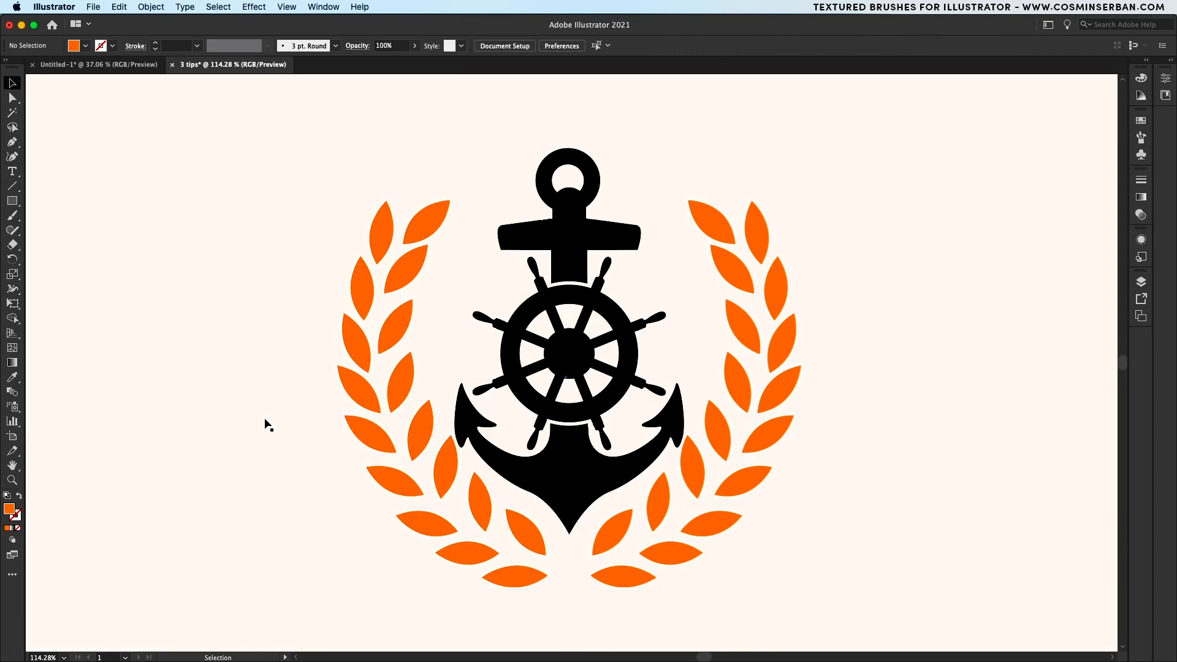
pyautogui.moveTo(899, 225)
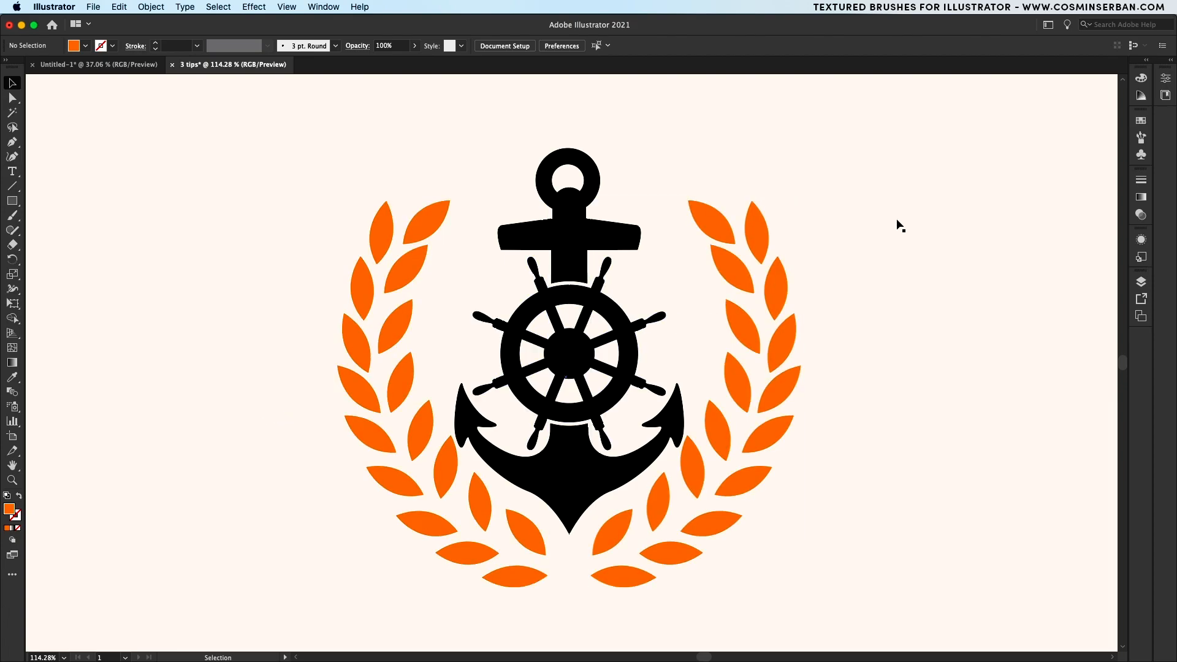